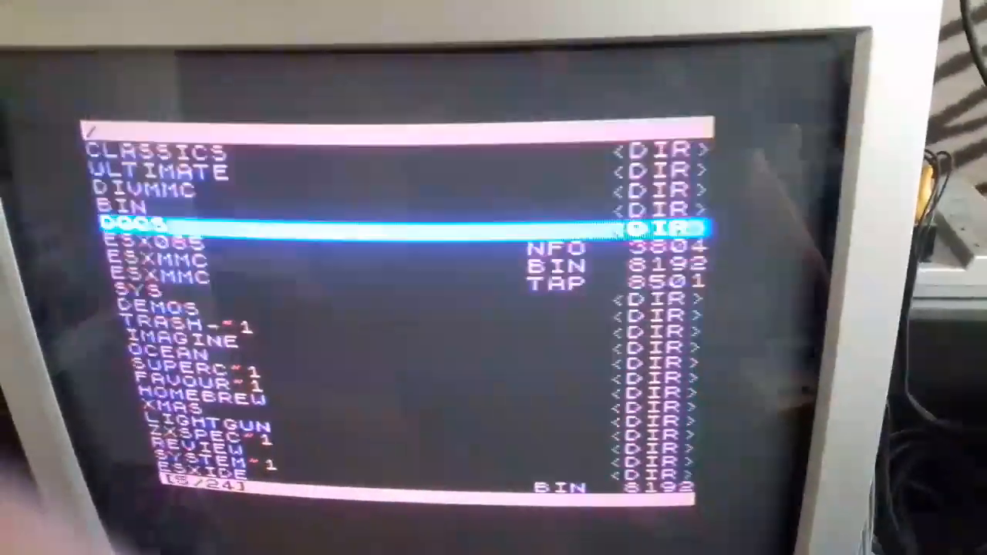
Step: Move the highlight down the SD card root listing from DOCS to entry 22 of 24
key("Down")
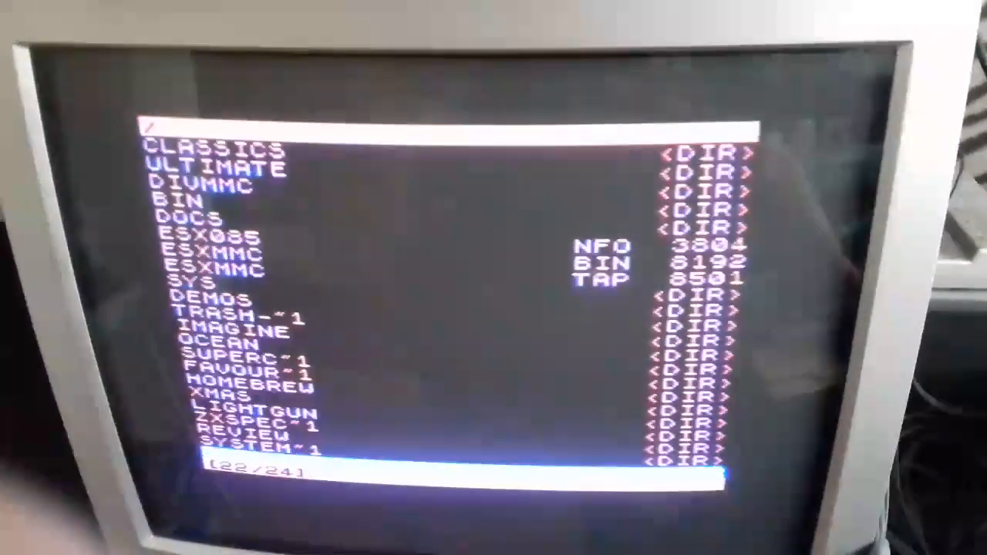
Step: Move the highlight up from entry 22 past OCEAN to TRASH~1, entry 11 of 24
key("Up")
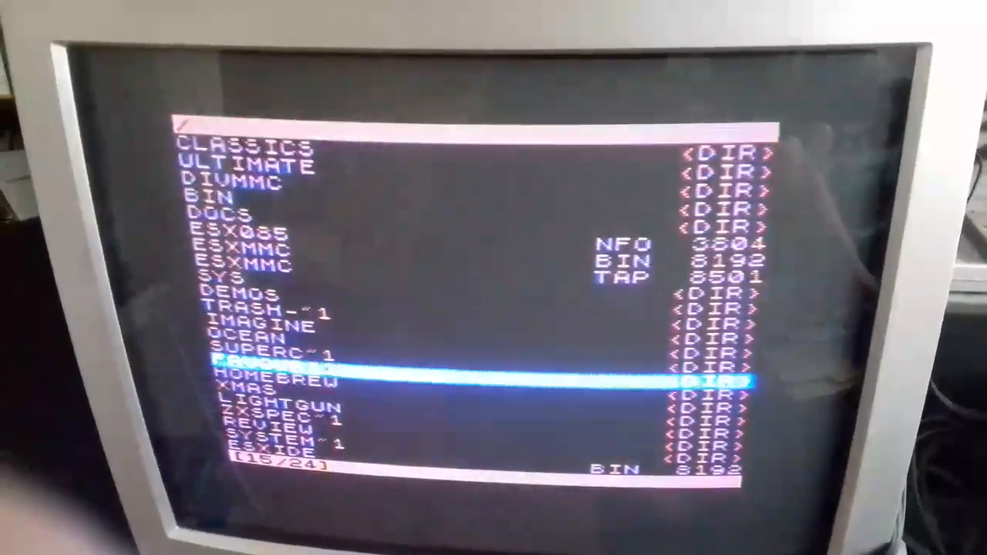
key("up")
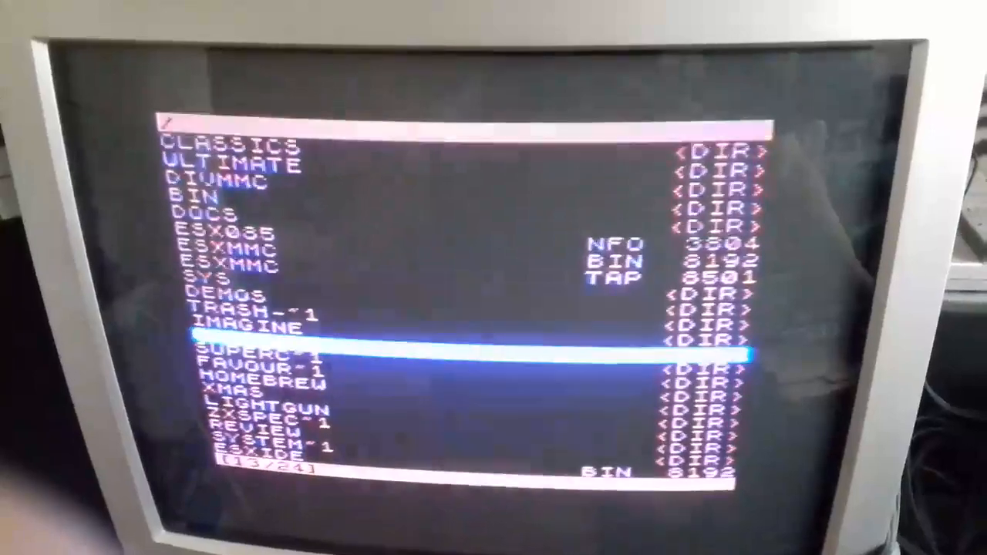
key("up")
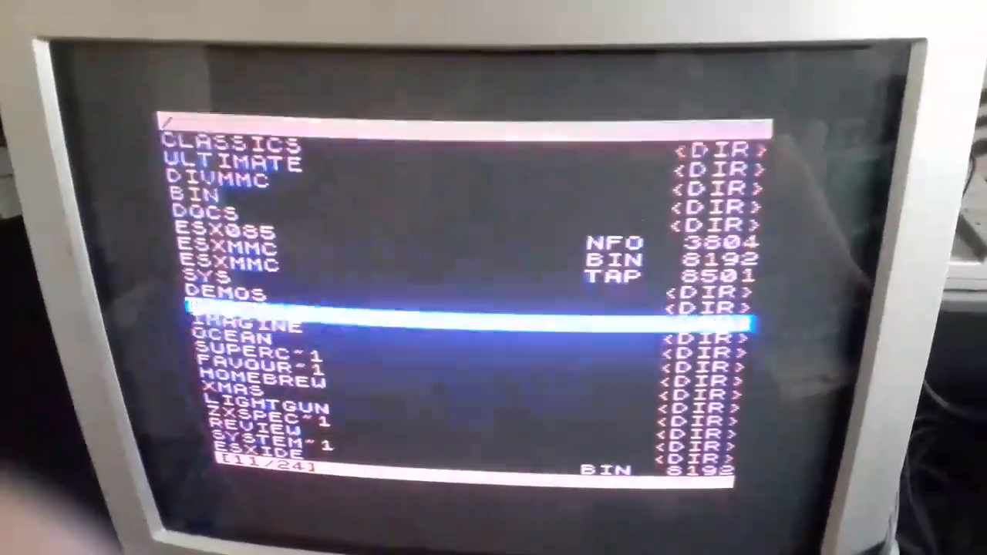